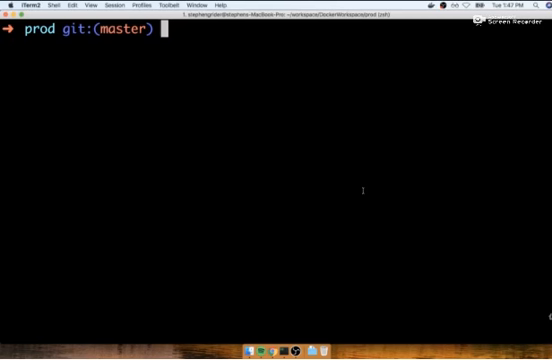
pyautogui.moveTo(430, 124)
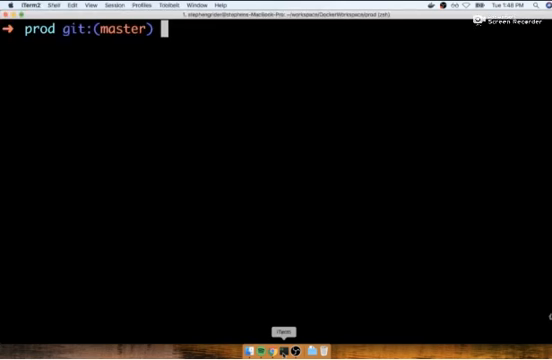
# - Run 'docker run hello-world' and view the diagrams.net Image and Container diagram
pyautogui.write('docker run')
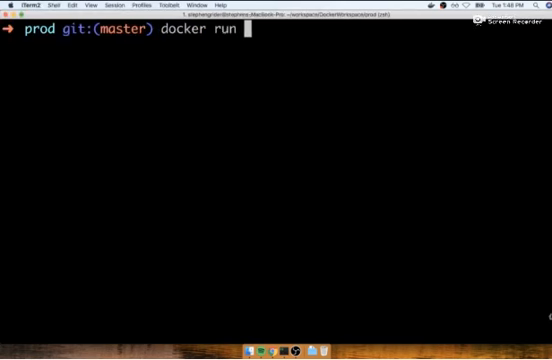
pyautogui.write('hello-world')
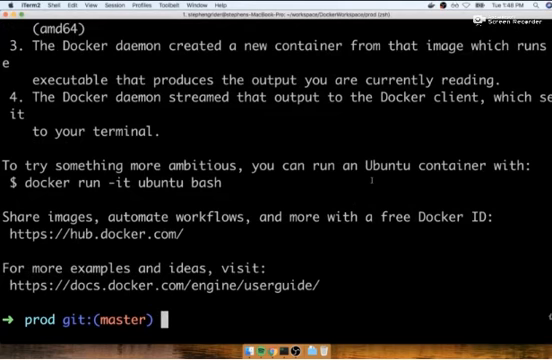
pyautogui.write('docker run hello-world')
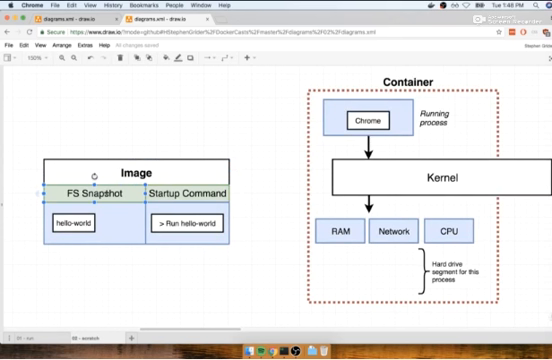
pyautogui.click(86, 224)
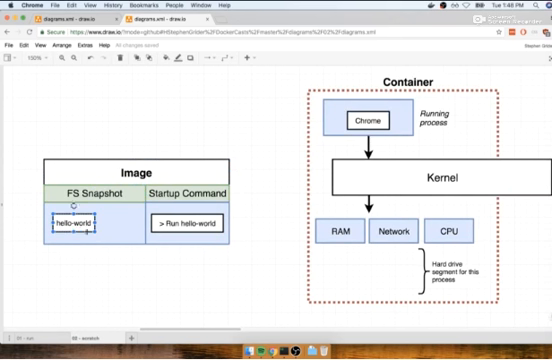